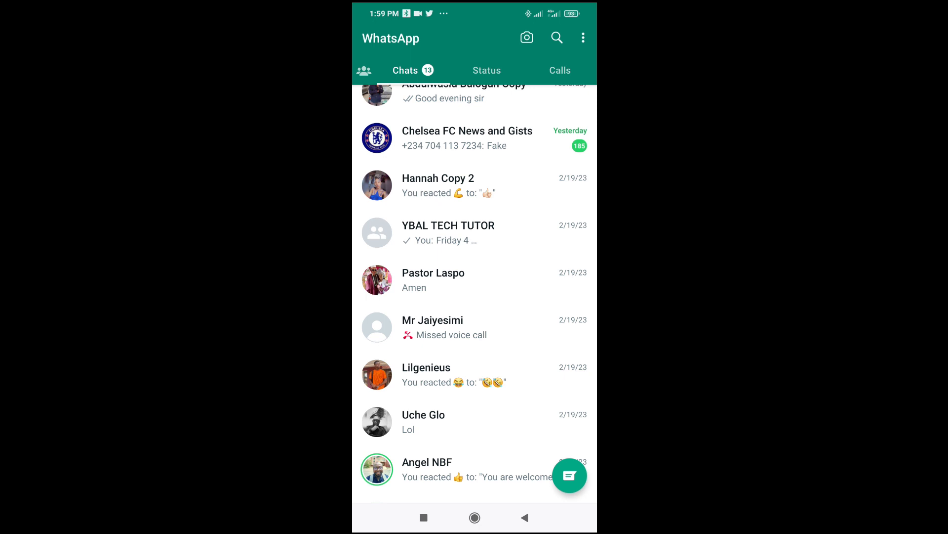
Reveal the overflow menu with new group, linked devices and settings entries
click(583, 38)
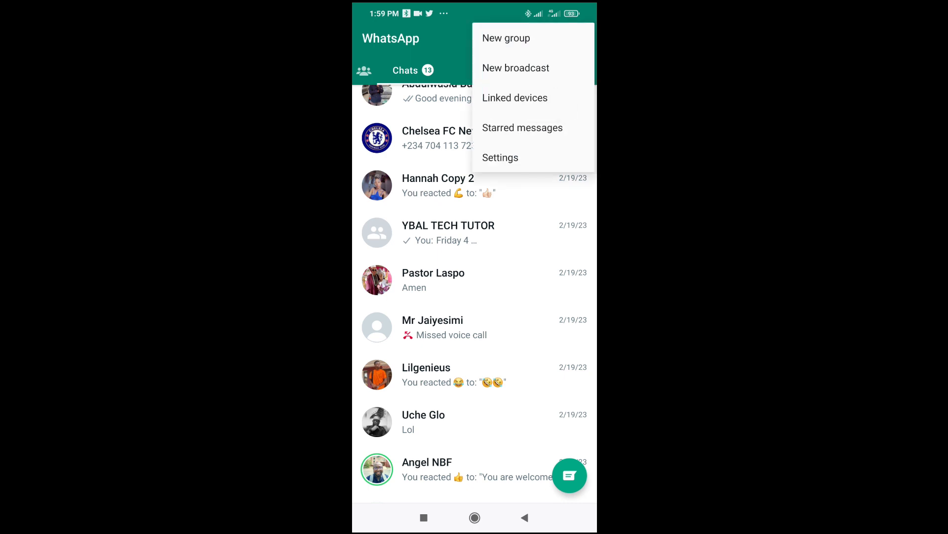
From Linked devices, select the Google Chrome (Windows) session and confirm Log out
click(515, 98)
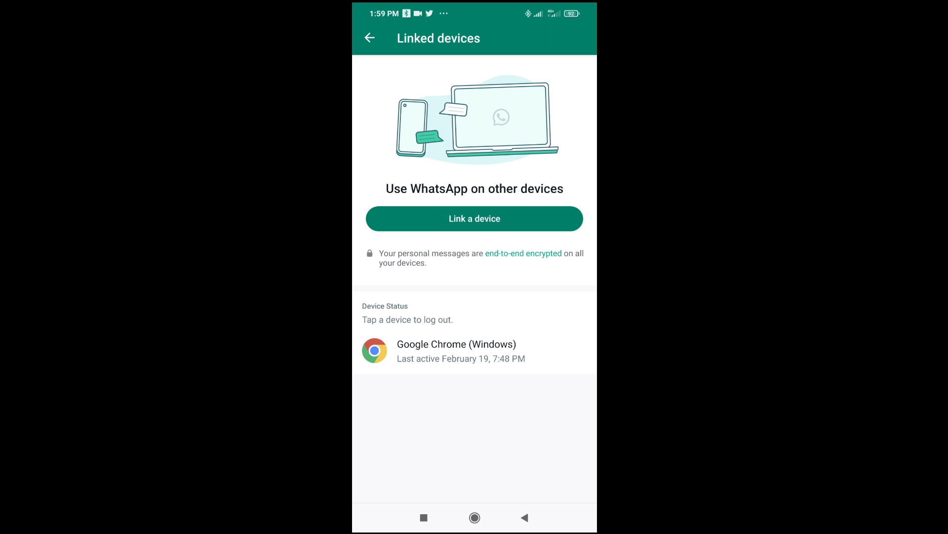
click(457, 351)
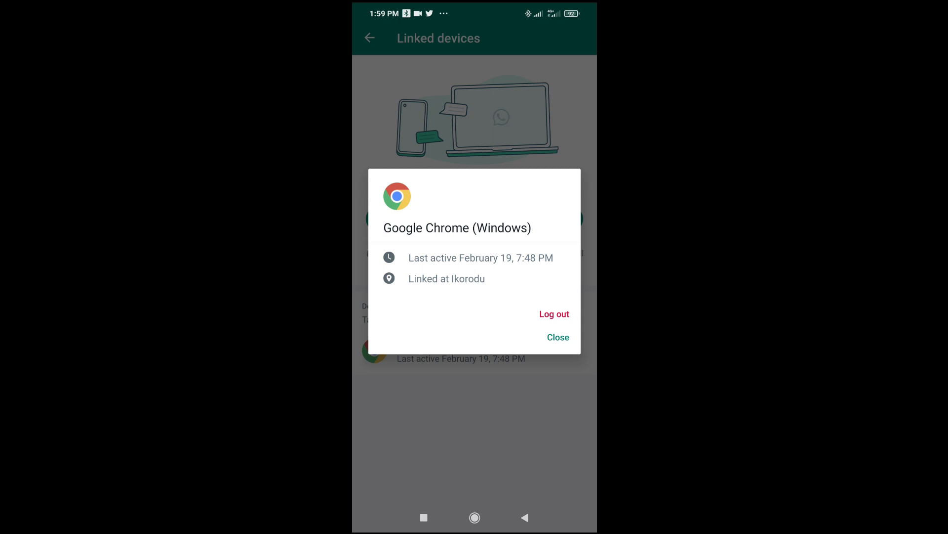
click(553, 314)
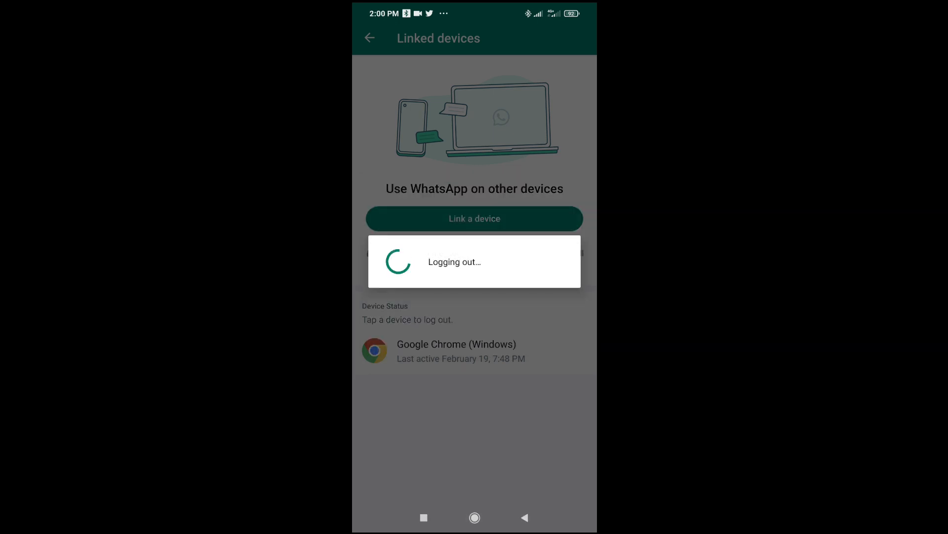